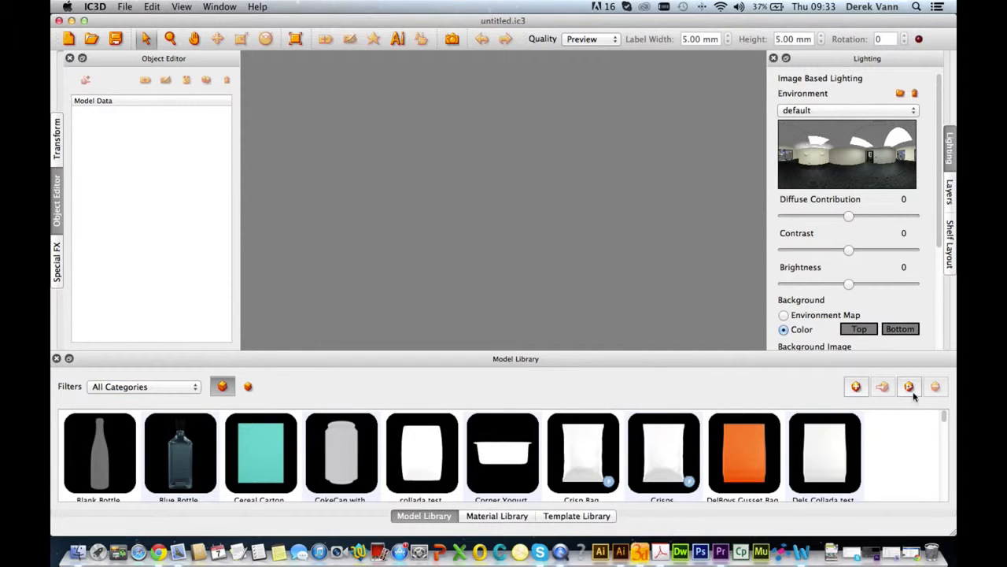
mouse_move(910, 387)
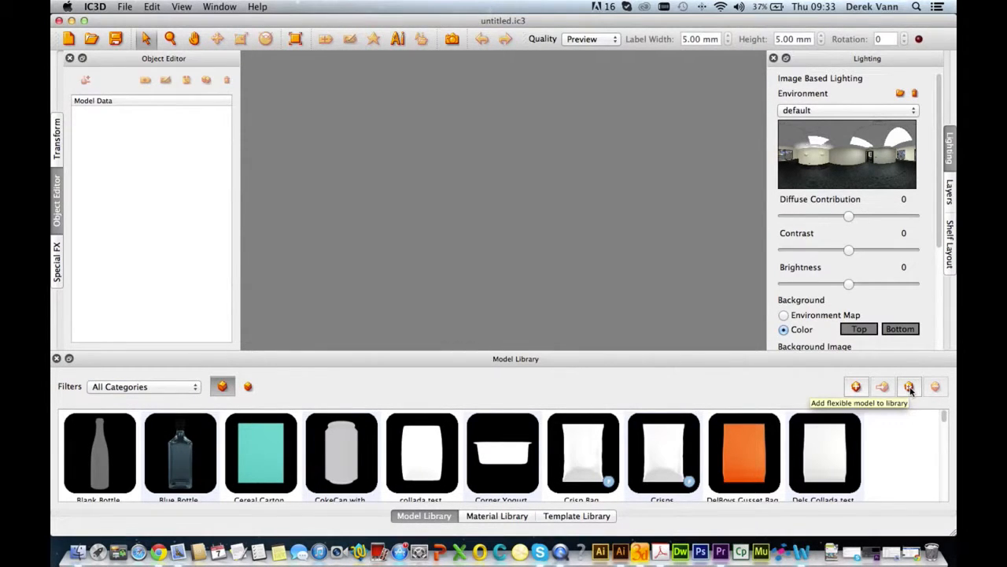
Start adding a new flexible model to the model library.
left_click(910, 387)
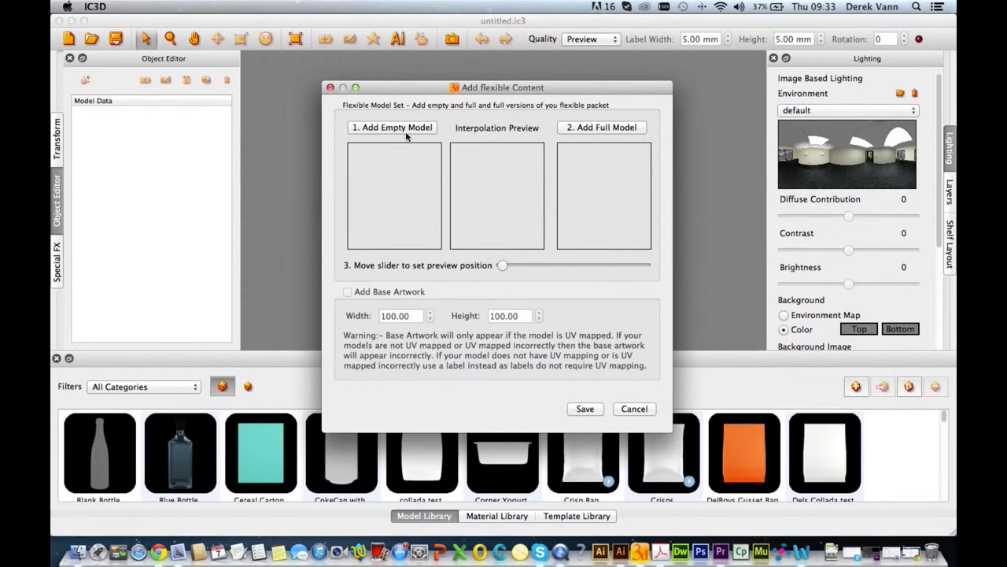
Load NewFlat.obj as the empty, flat bag version.
left_click(392, 126)
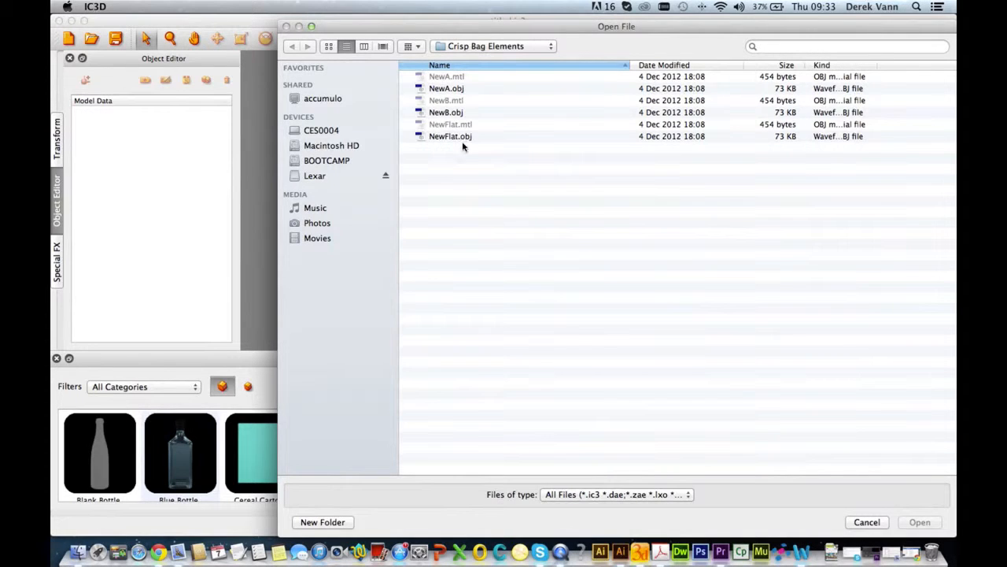
left_click(450, 135)
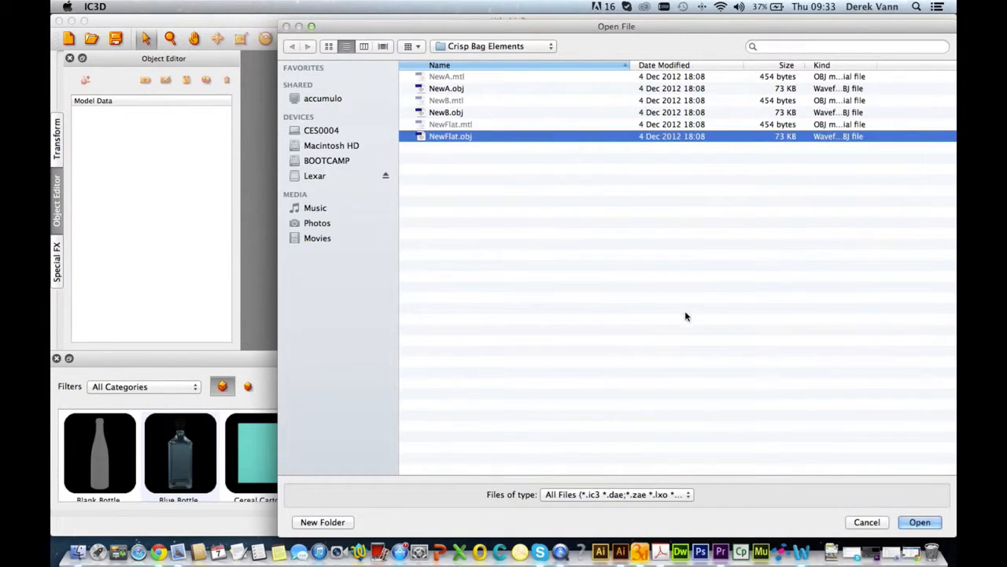
left_click(919, 523)
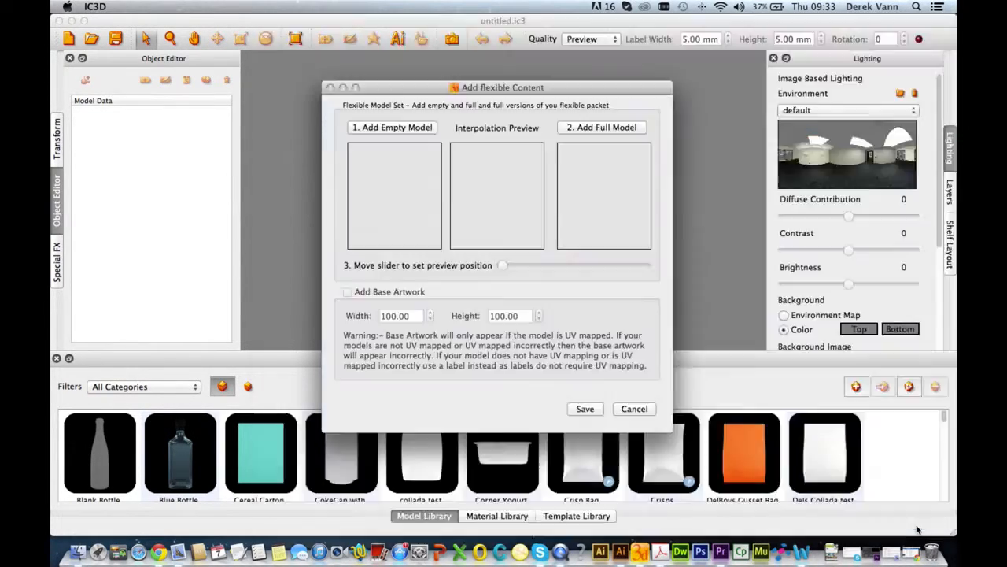
Load NewB.obj as the full, puffed-up bag version.
left_click(392, 126)
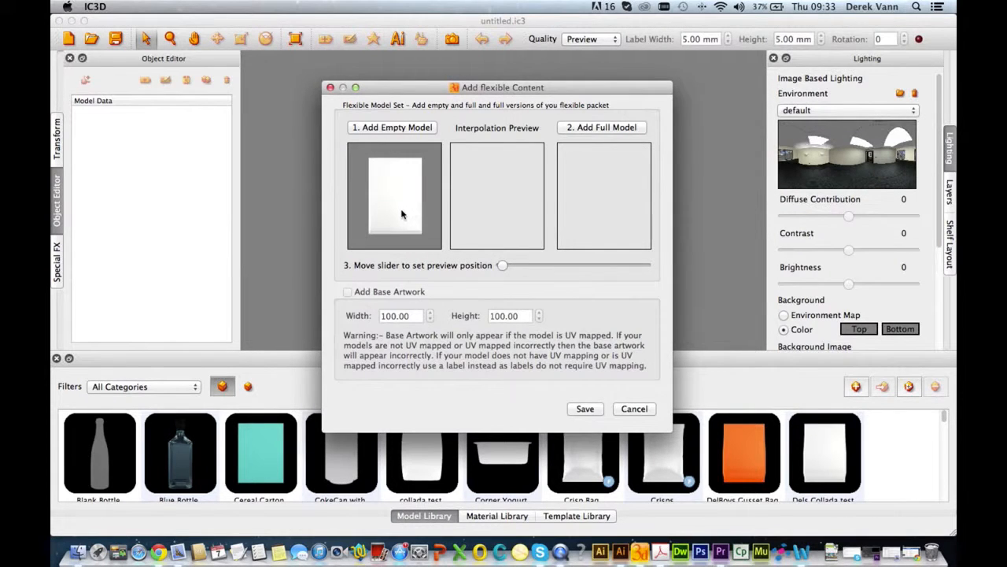
mouse_move(488, 233)
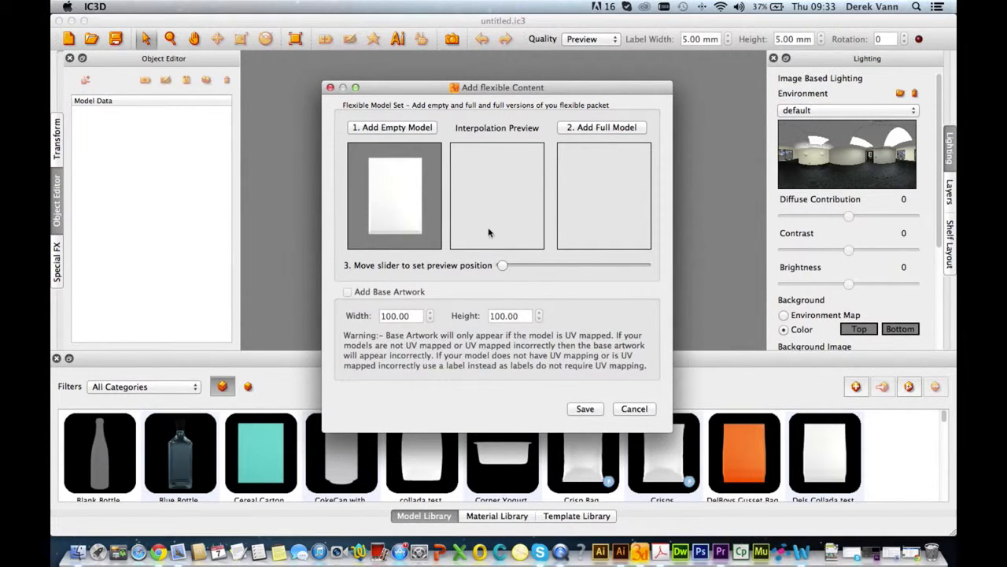
left_click(392, 126)
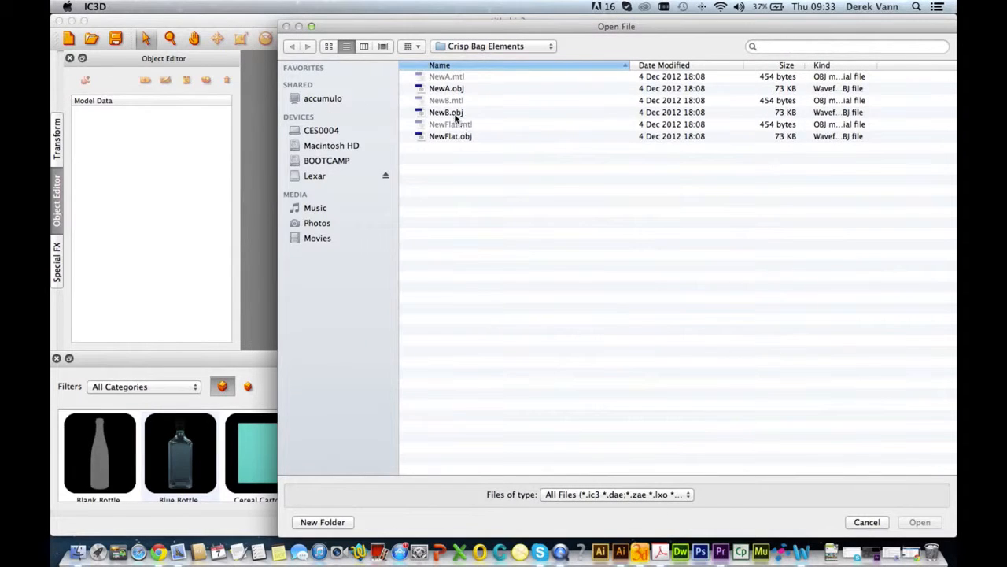
left_click(447, 112)
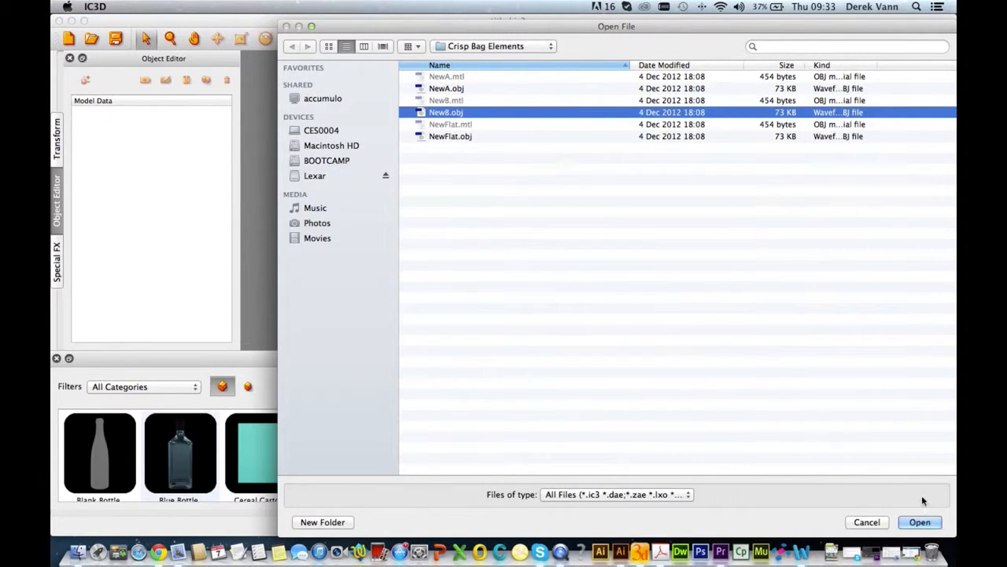
left_click(920, 523)
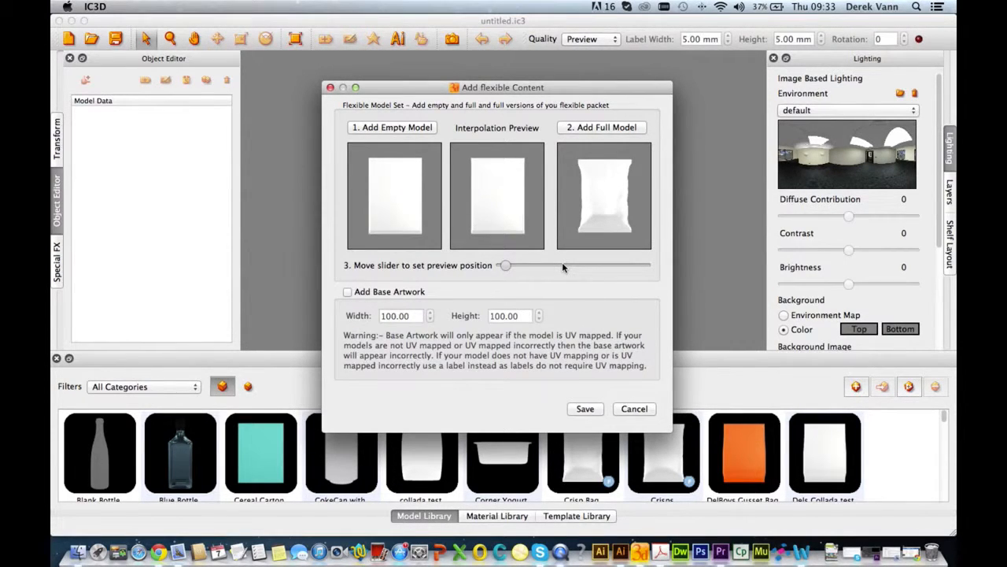
Enable base artwork at width 280 by height 195 and save the flexible model.
left_click_drag(505, 265, 563, 264)
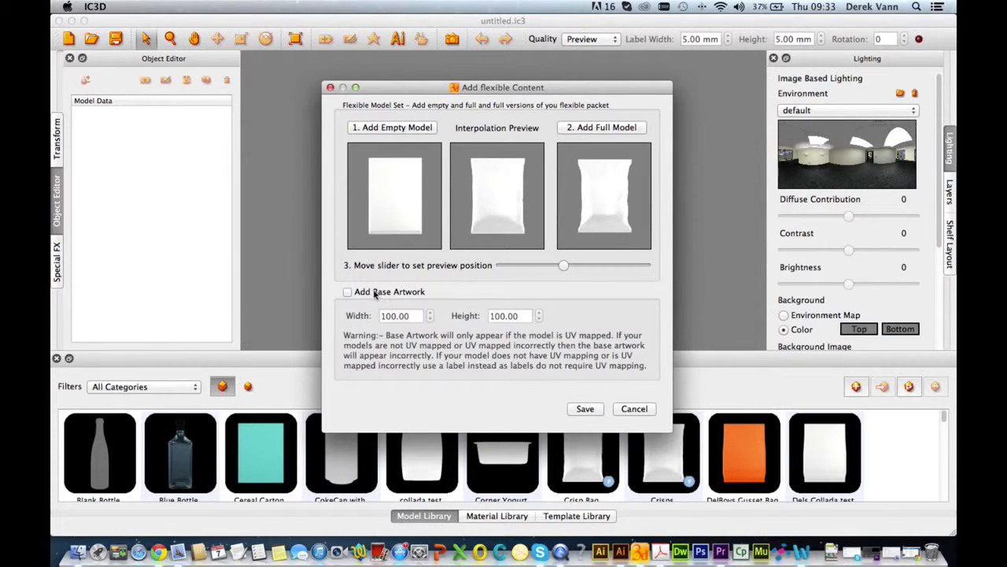
left_click(346, 291)
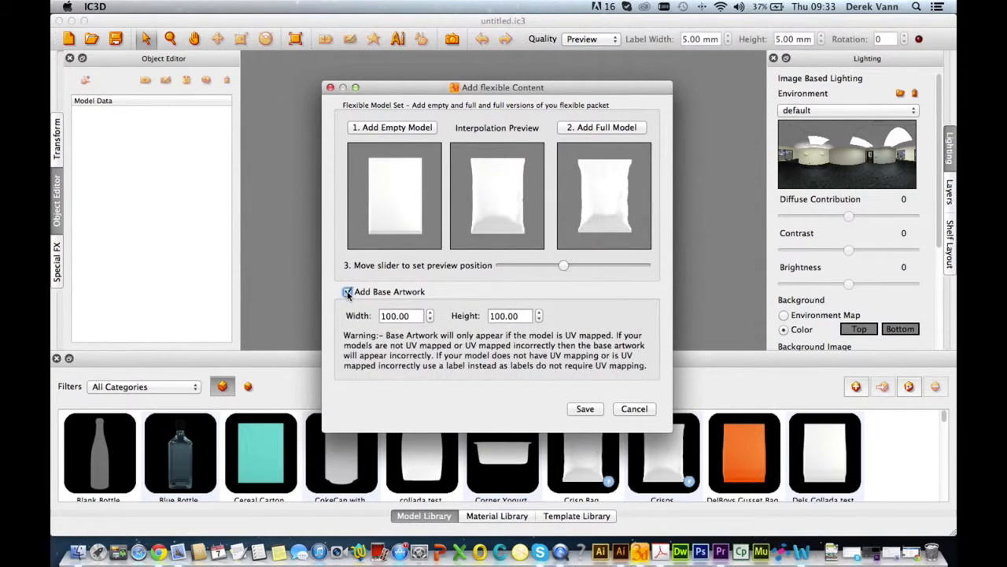
left_click(401, 315)
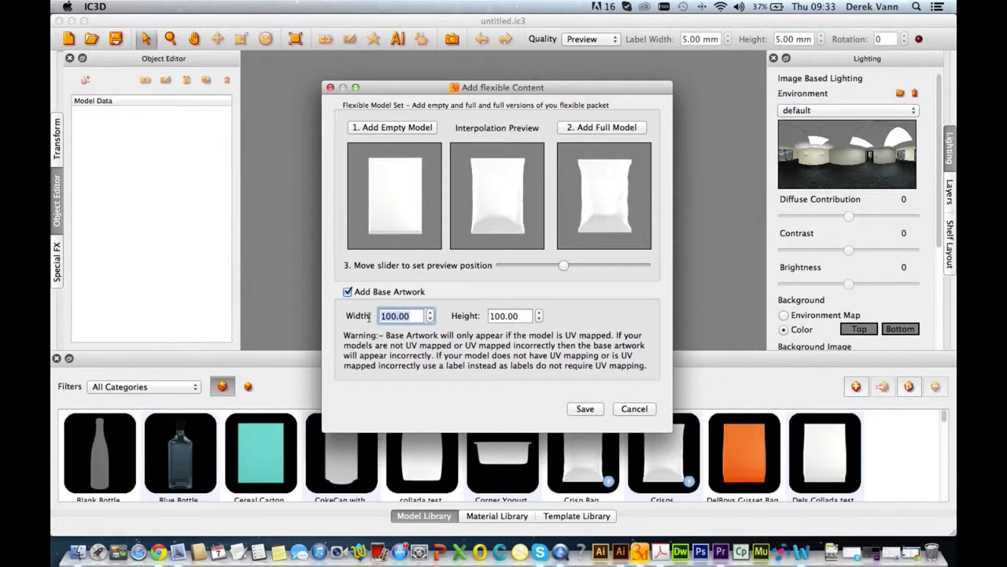
type("280")
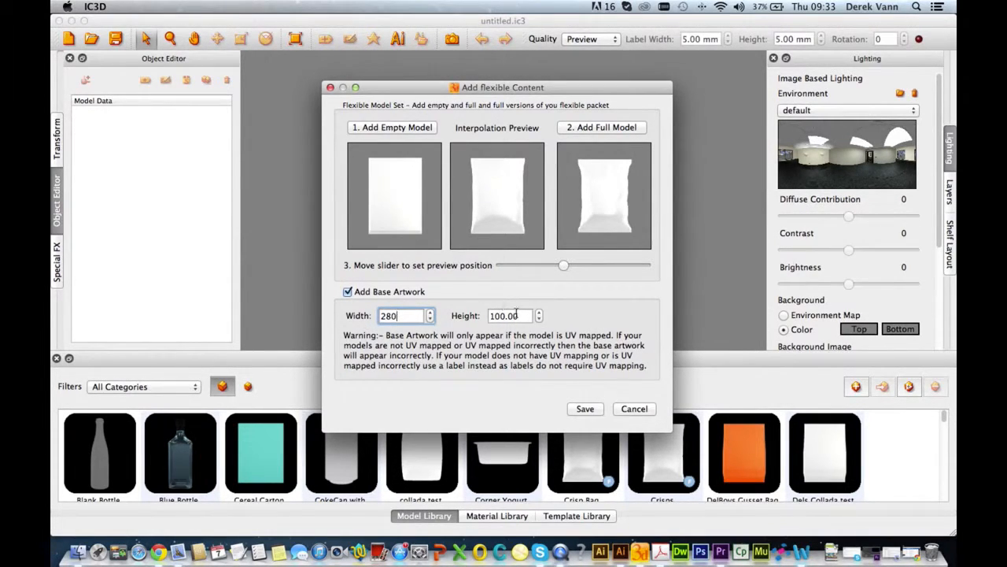
left_click(510, 315)
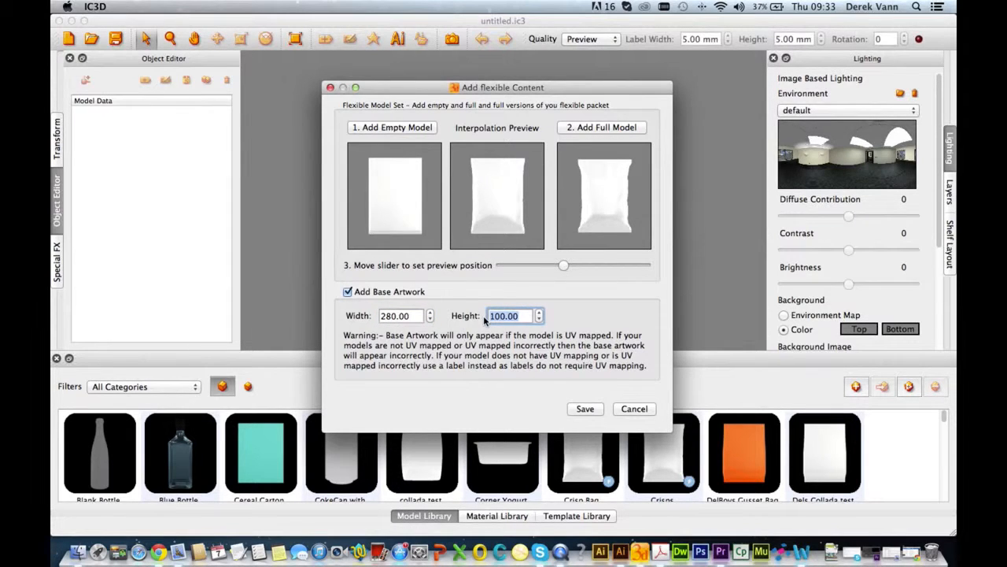
type("195")
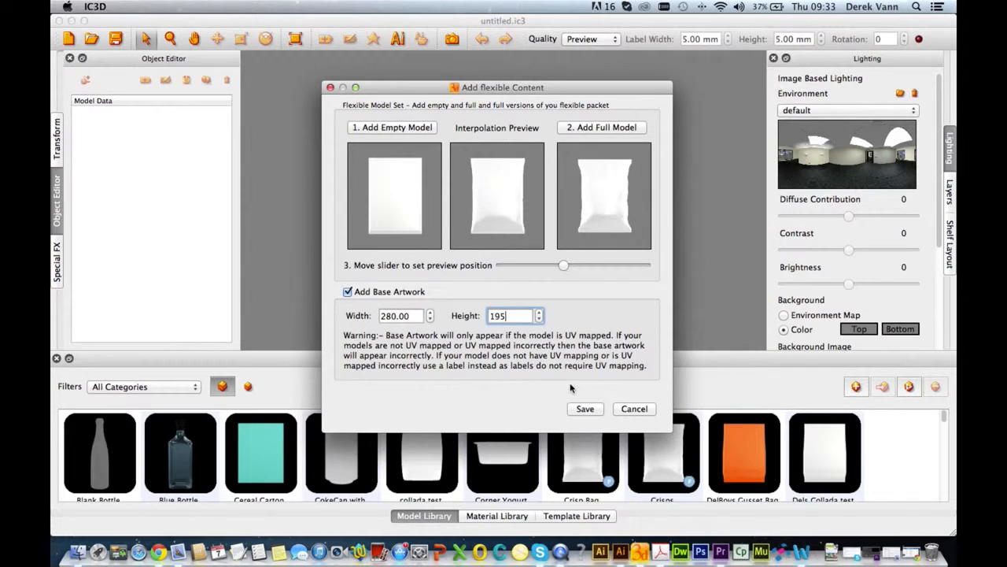
left_click(586, 410)
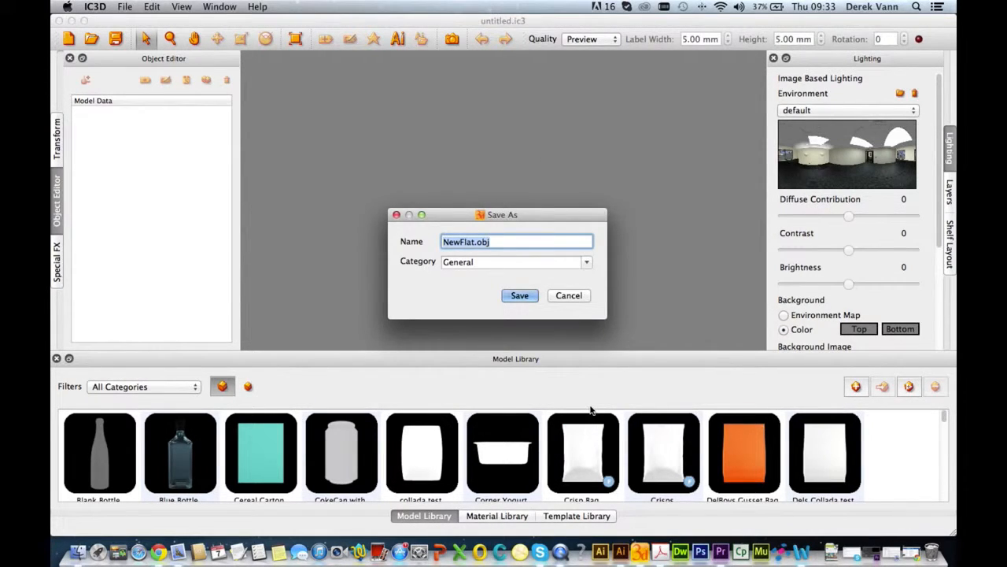
Name the bag 'Crisp Bag Complete' in category Crisp Project and save to the library.
type("Crisp Bag Complete")
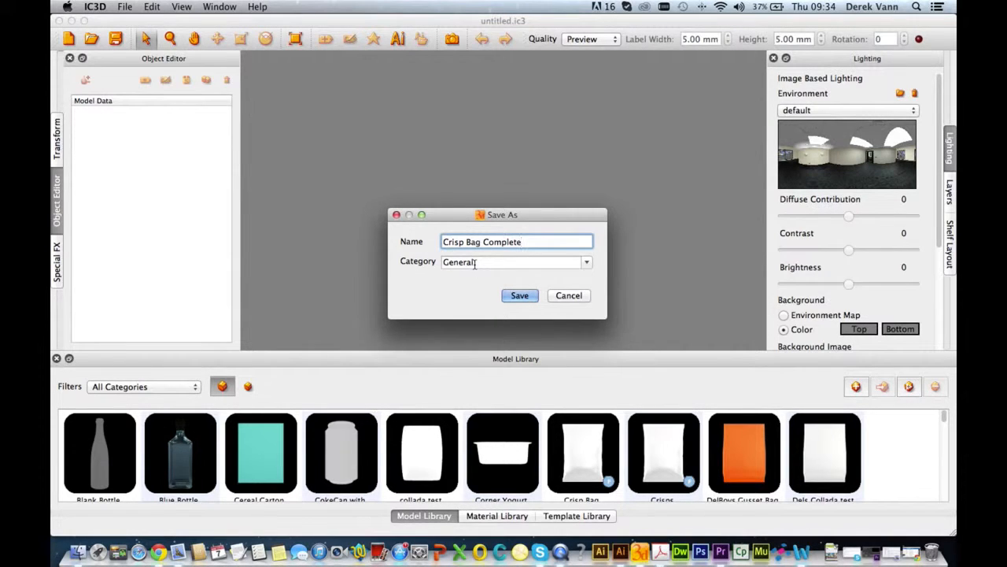
type("Crisp Project")
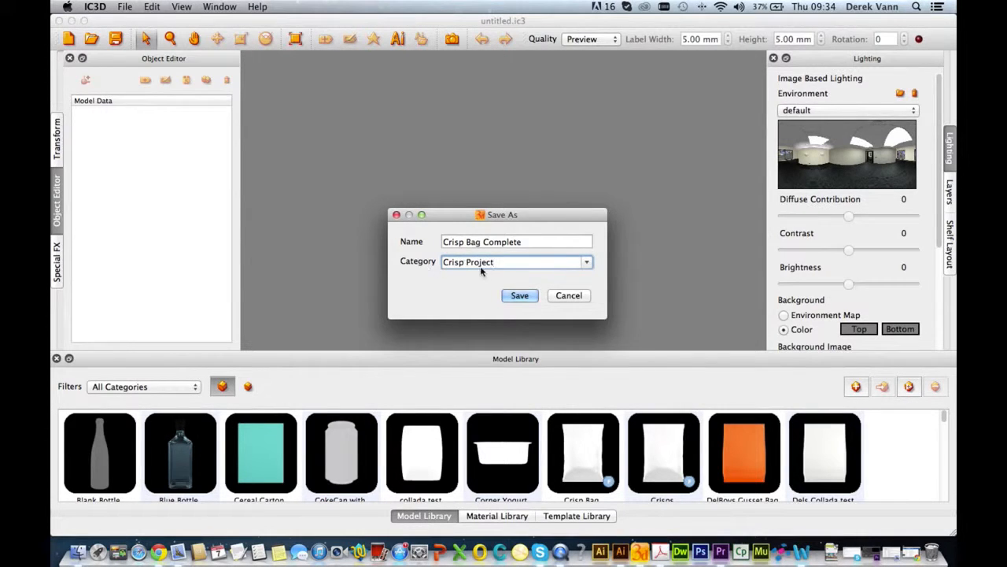
left_click(520, 296)
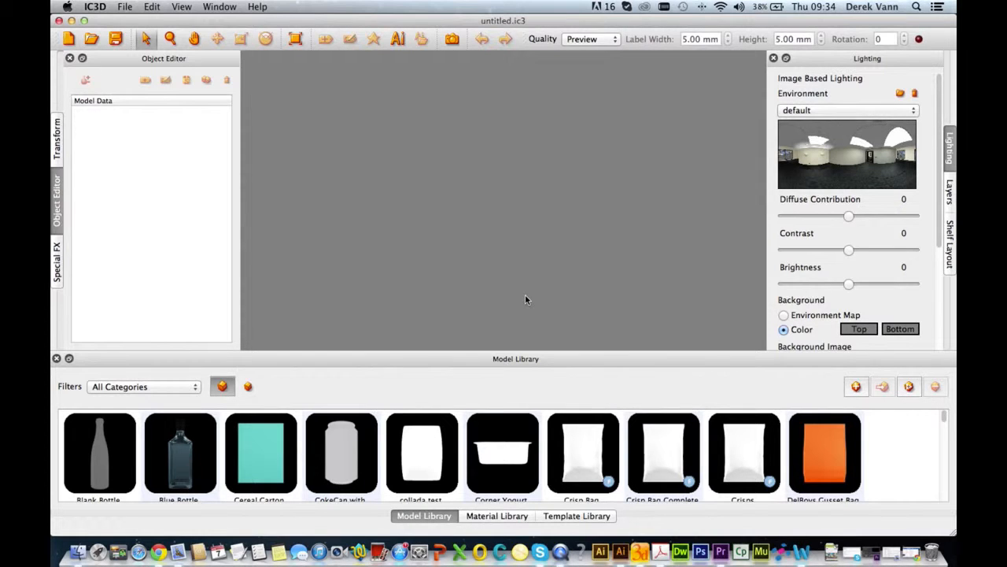
mouse_move(214, 346)
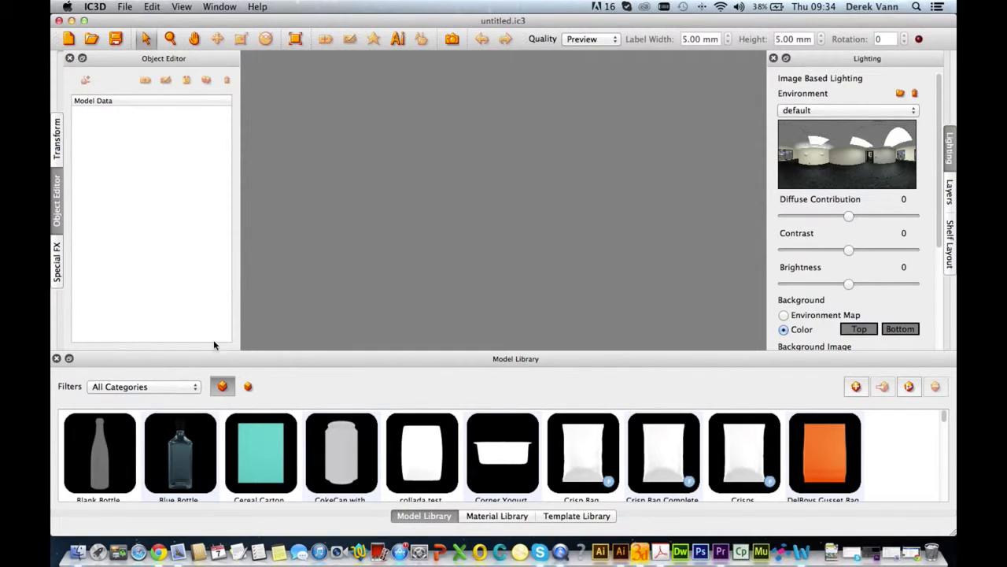
Filter the model library to the Crisp Project category.
left_click(144, 387)
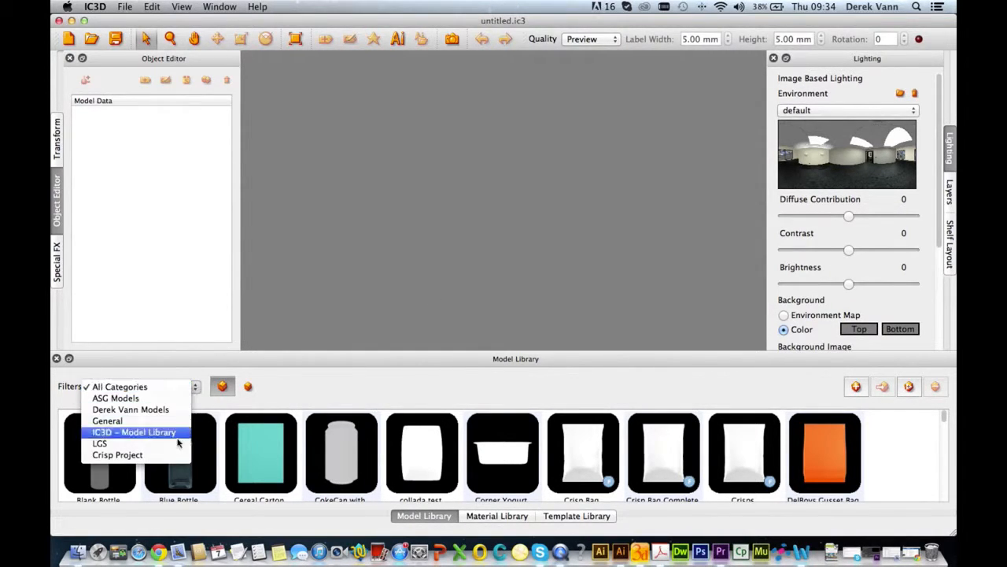
left_click(116, 454)
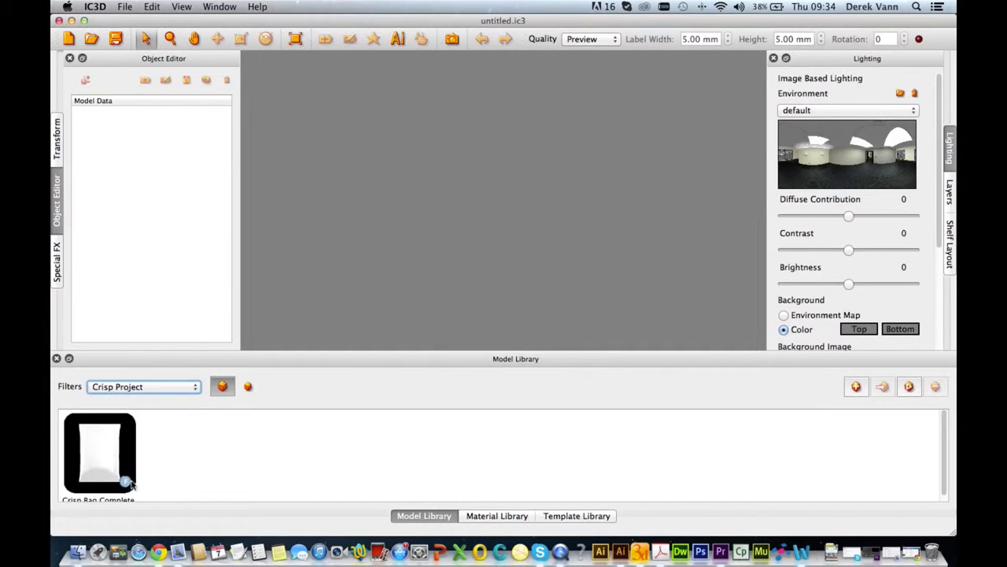
mouse_move(97, 460)
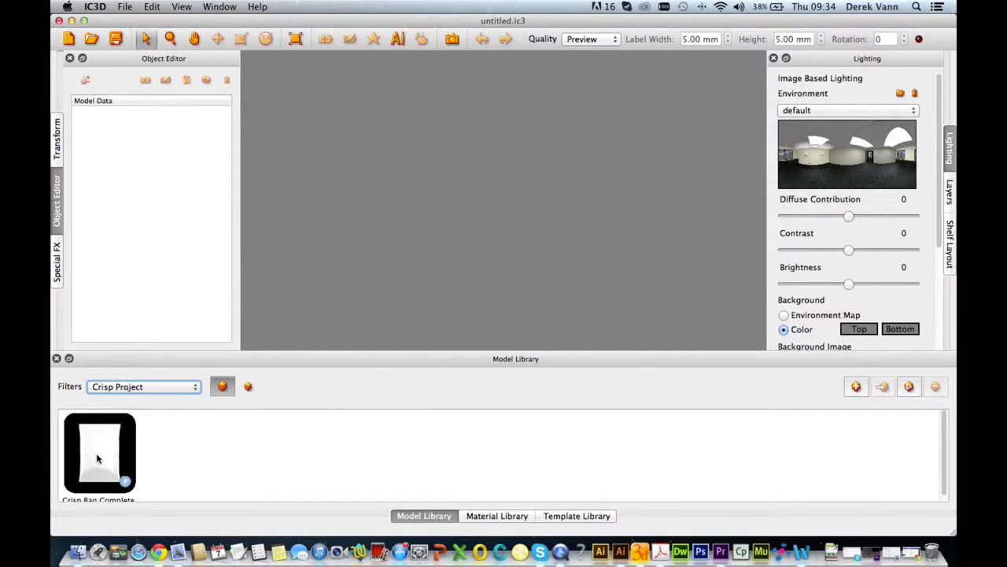
Bring Crisp Bag Complete into the scene and open its base artwork for editing.
left_click_drag(99, 454, 274, 354)
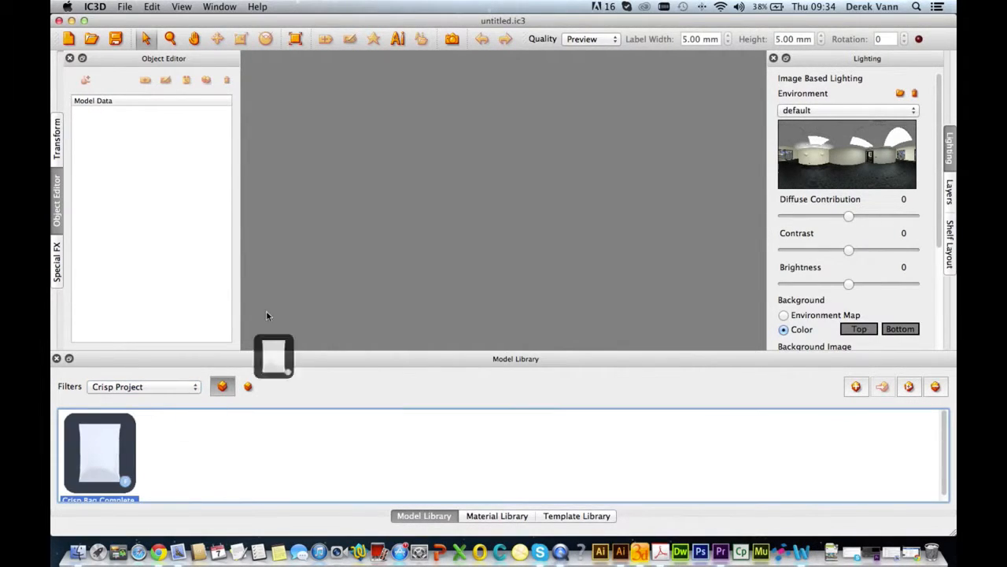
double_click(97, 457)
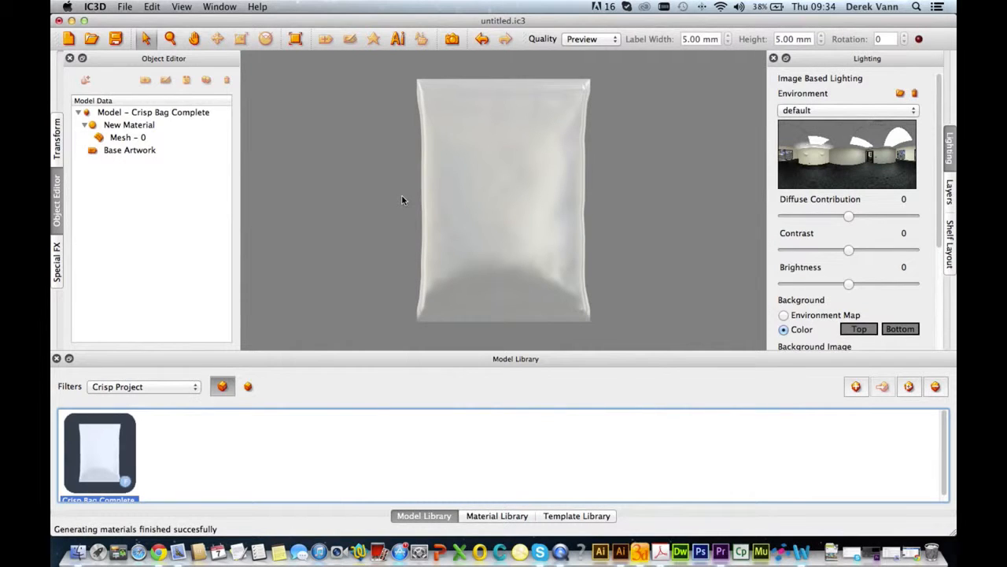
mouse_move(211, 143)
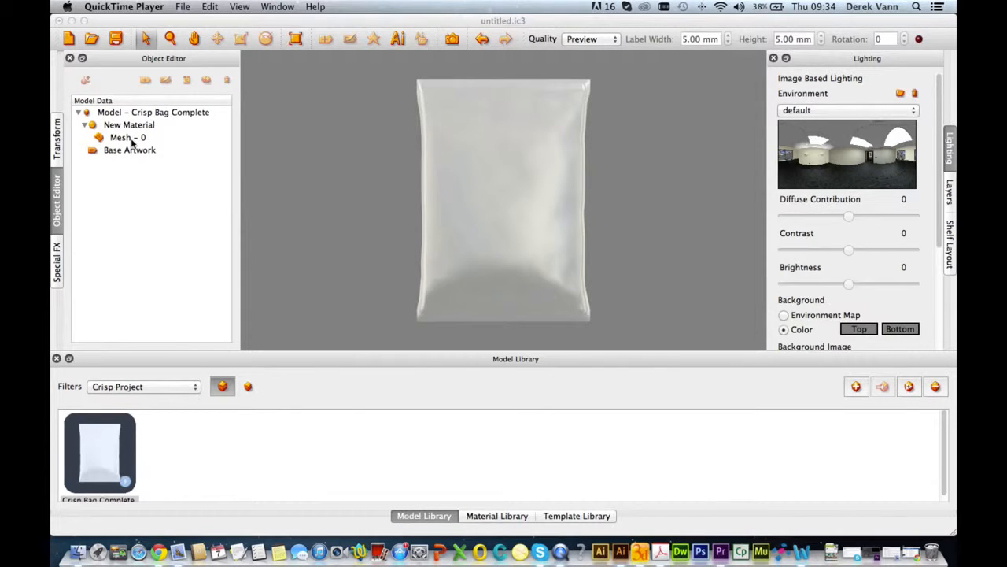
left_click(130, 150)
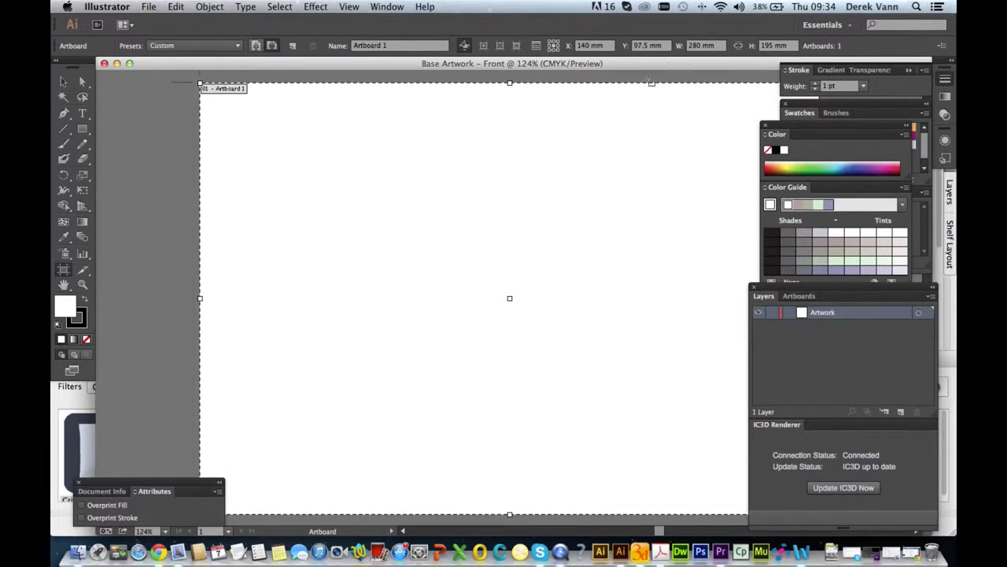
mouse_move(775, 44)
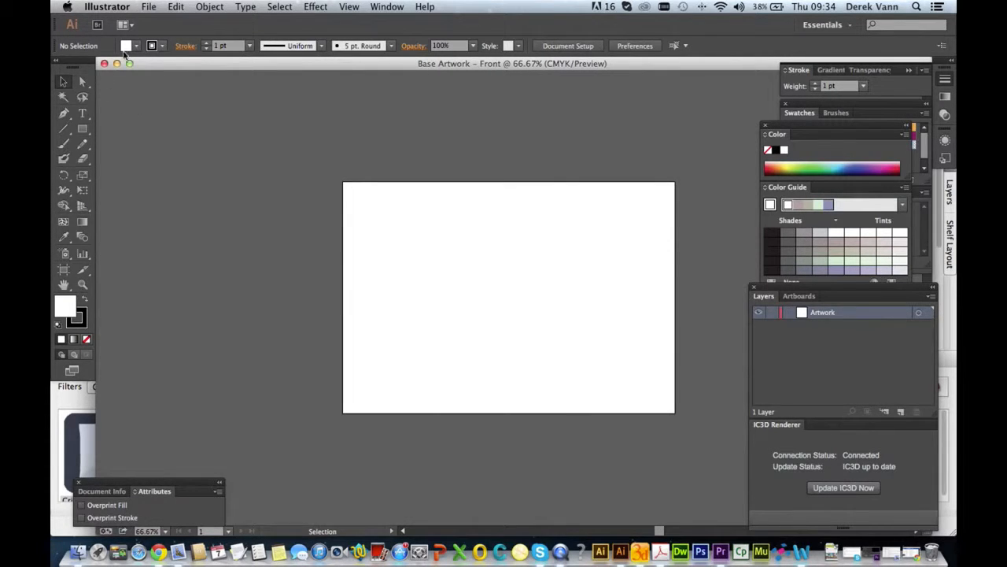
Bring up Illustrator's File menu over the Base Artwork - Front document.
left_click(148, 7)
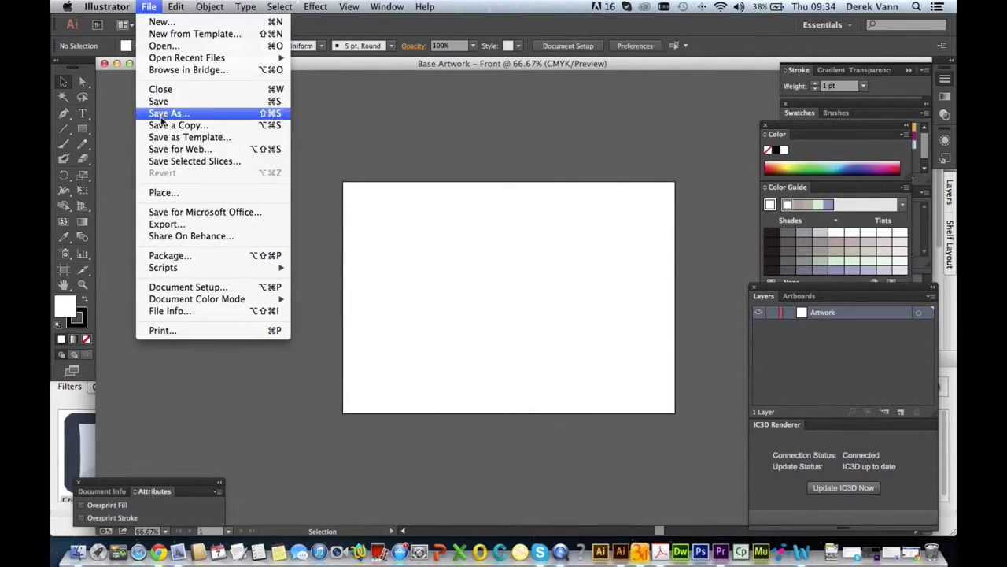
mouse_move(160, 192)
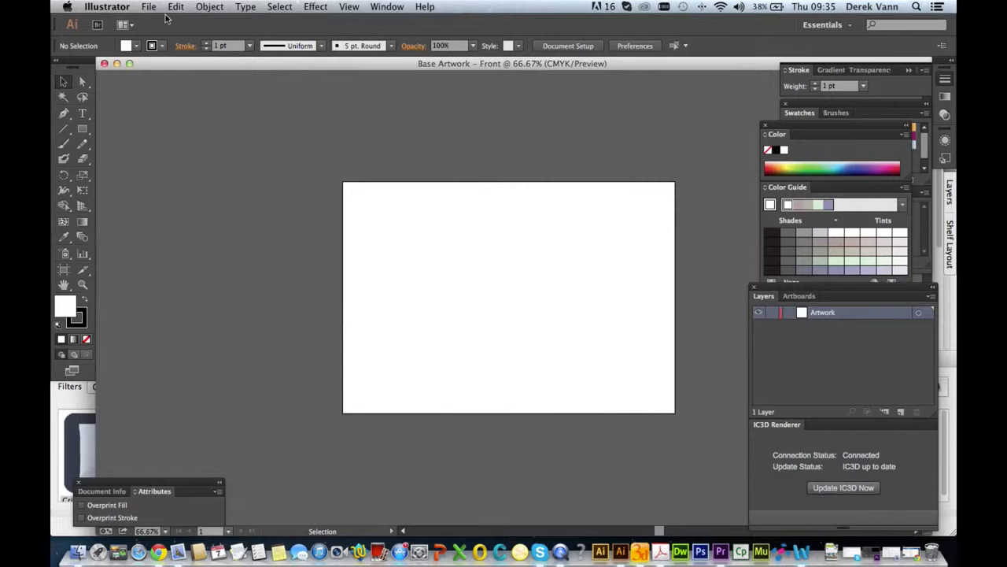
Place CrispBagArtwork.ai onto the base artwork artboard.
left_click(148, 7)
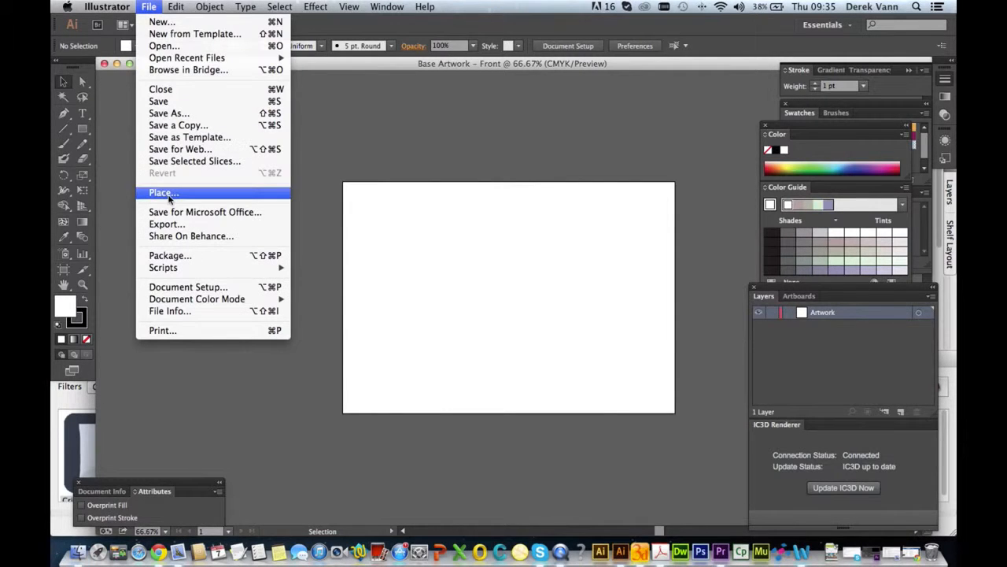
left_click(164, 192)
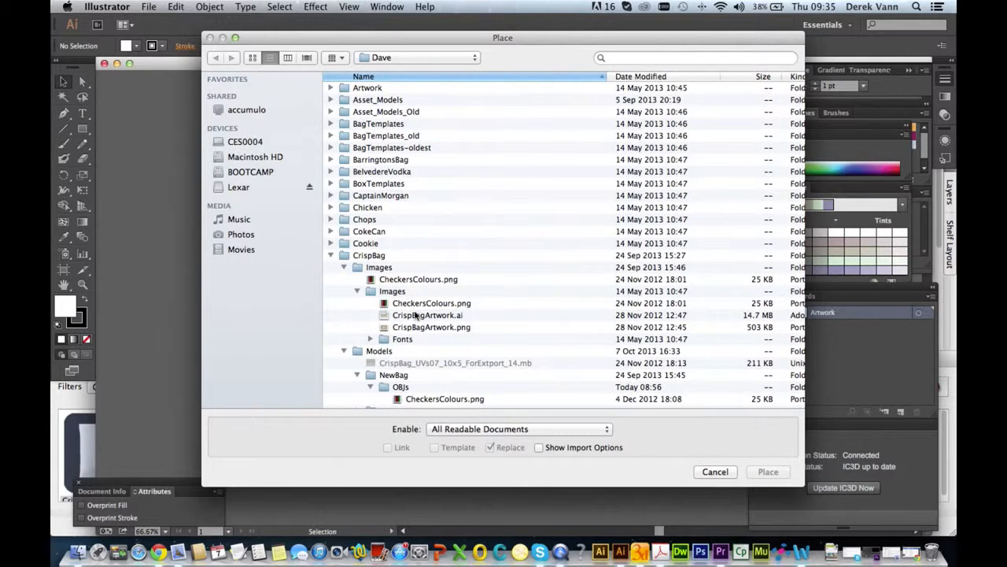
left_click(428, 315)
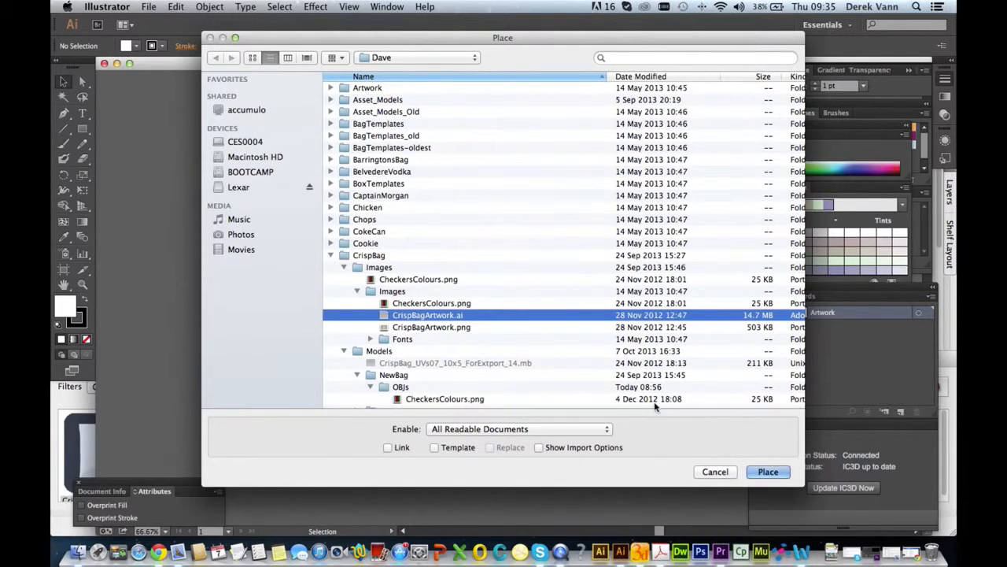
left_click(768, 472)
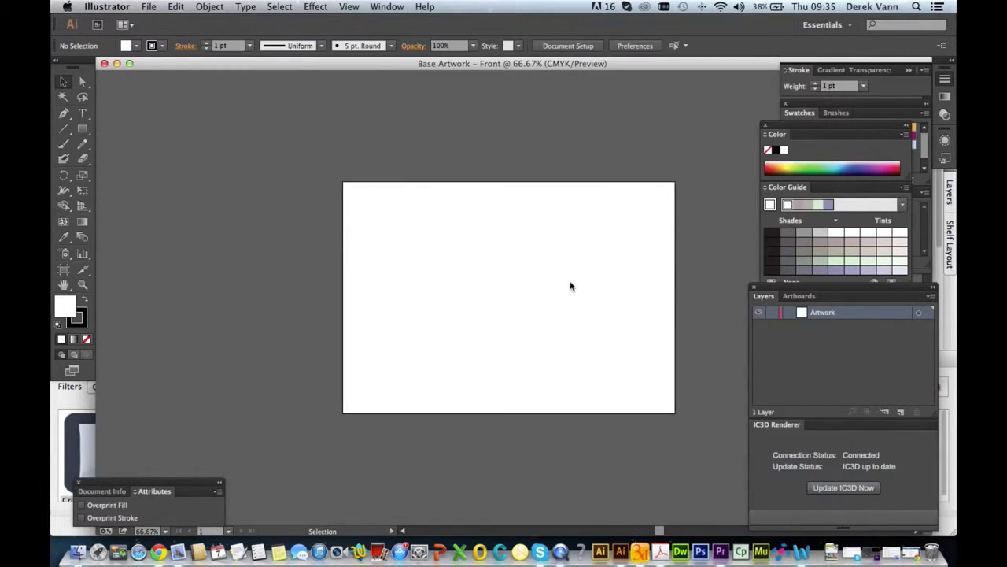
left_click(354, 201)
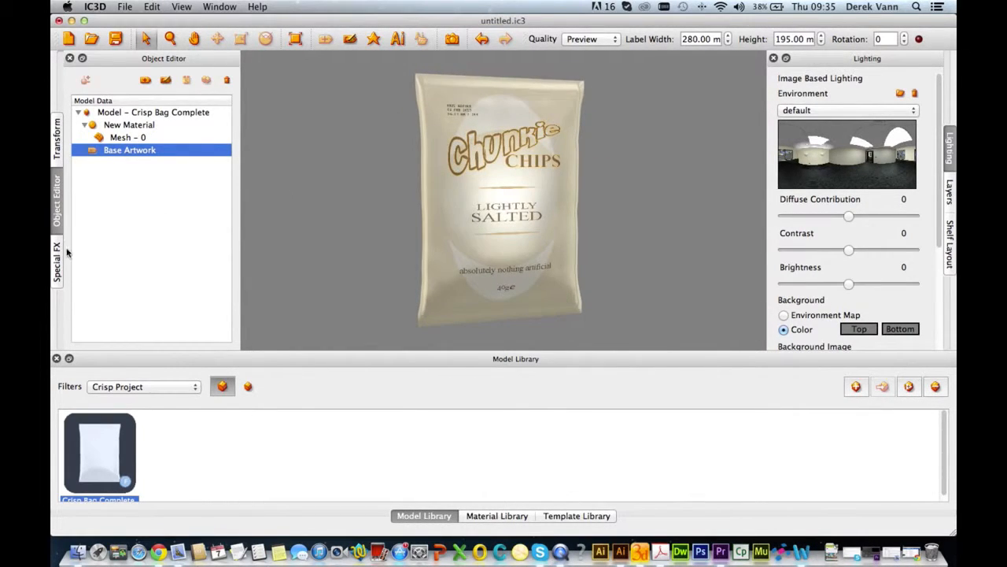
Show the Special FX settings for the artwork-covered bag.
left_click(57, 260)
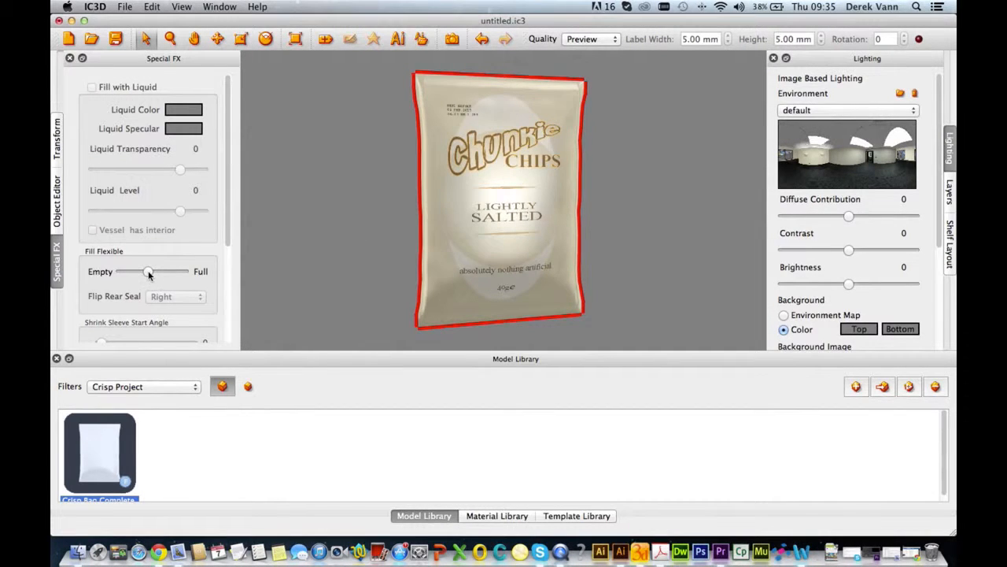
Set the Fill Flexible slider so the Chunkie Chips bag looks partly puffed.
left_click_drag(148, 271, 167, 271)
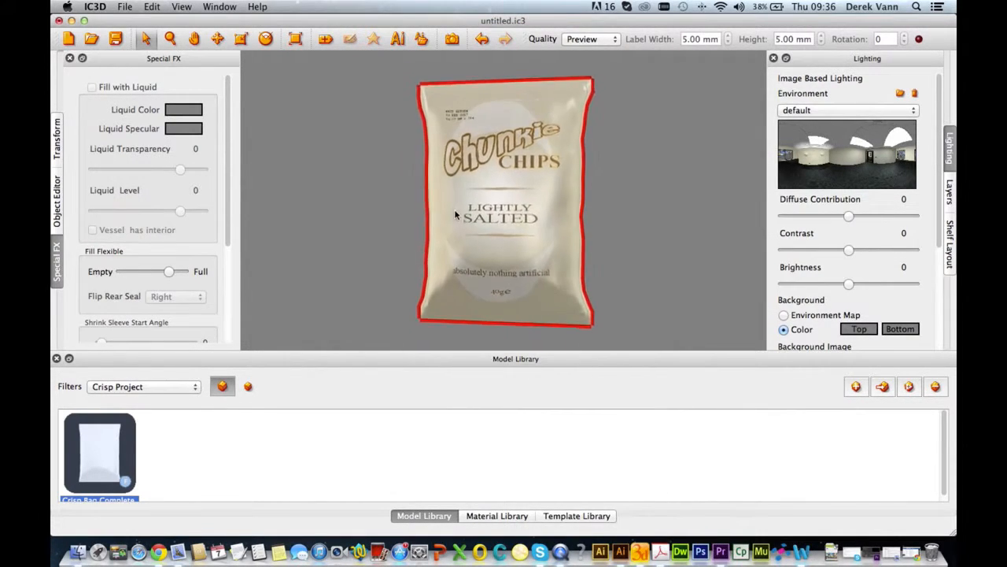
left_click_drag(168, 271, 161, 271)
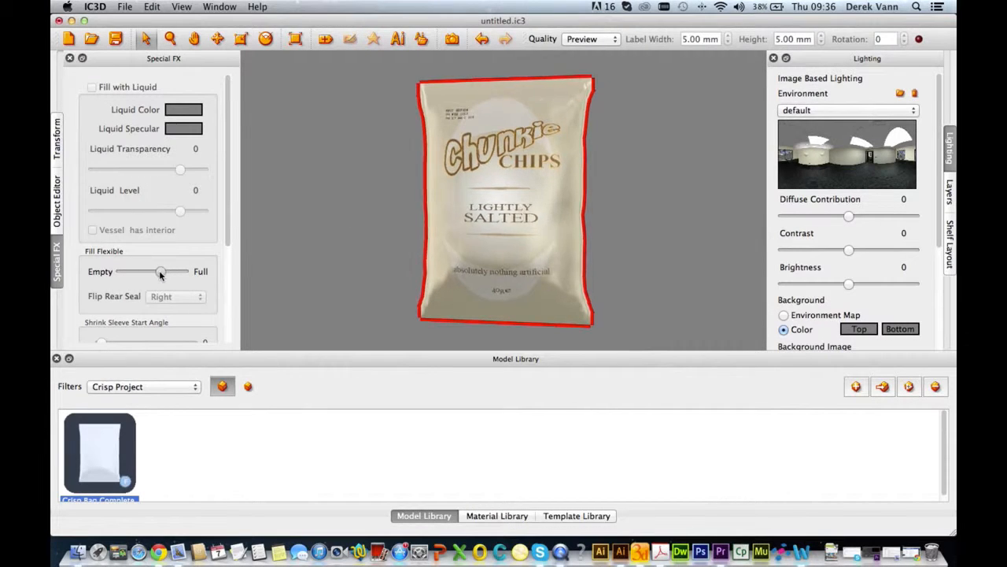
left_click_drag(161, 271, 154, 271)
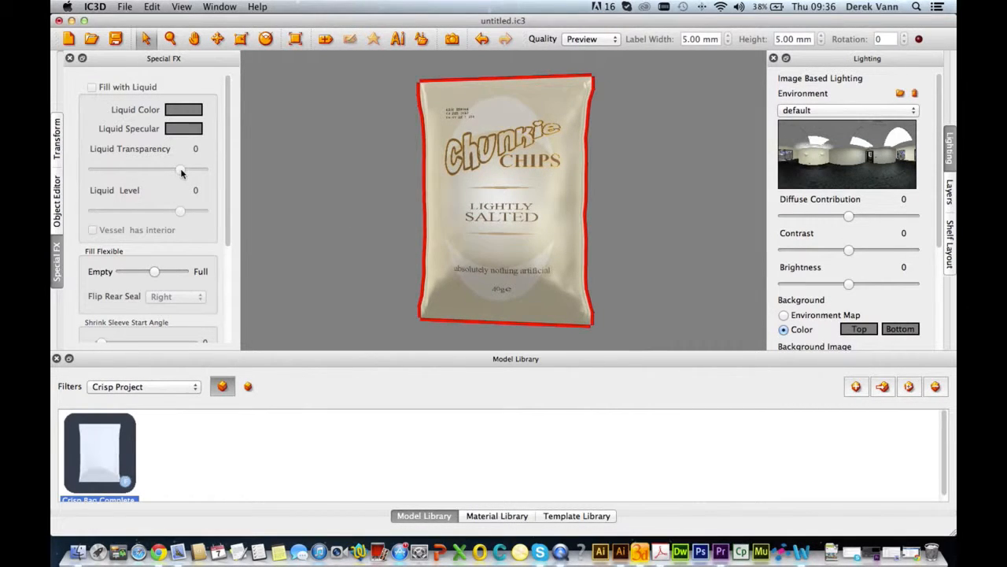